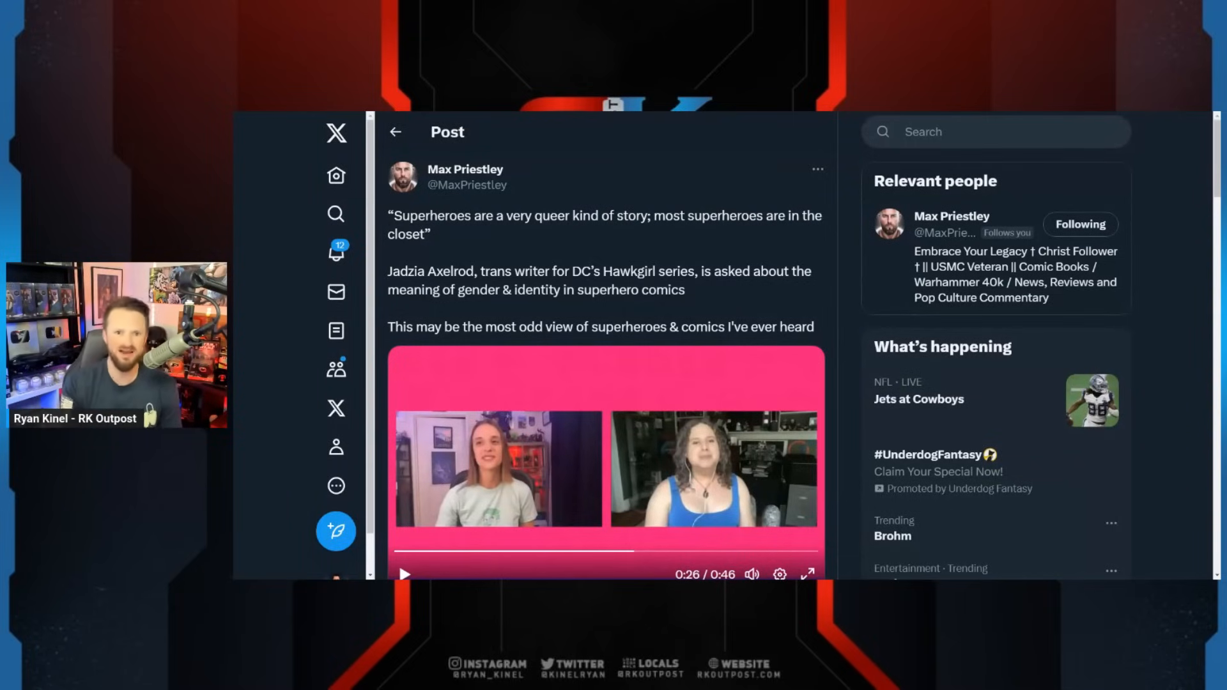
Step: Scroll down so the embedded interview video and the timestamp/views line are fully visible
{"action": "scroll", "scroll_direction": "down", "scroll_amount": 3}
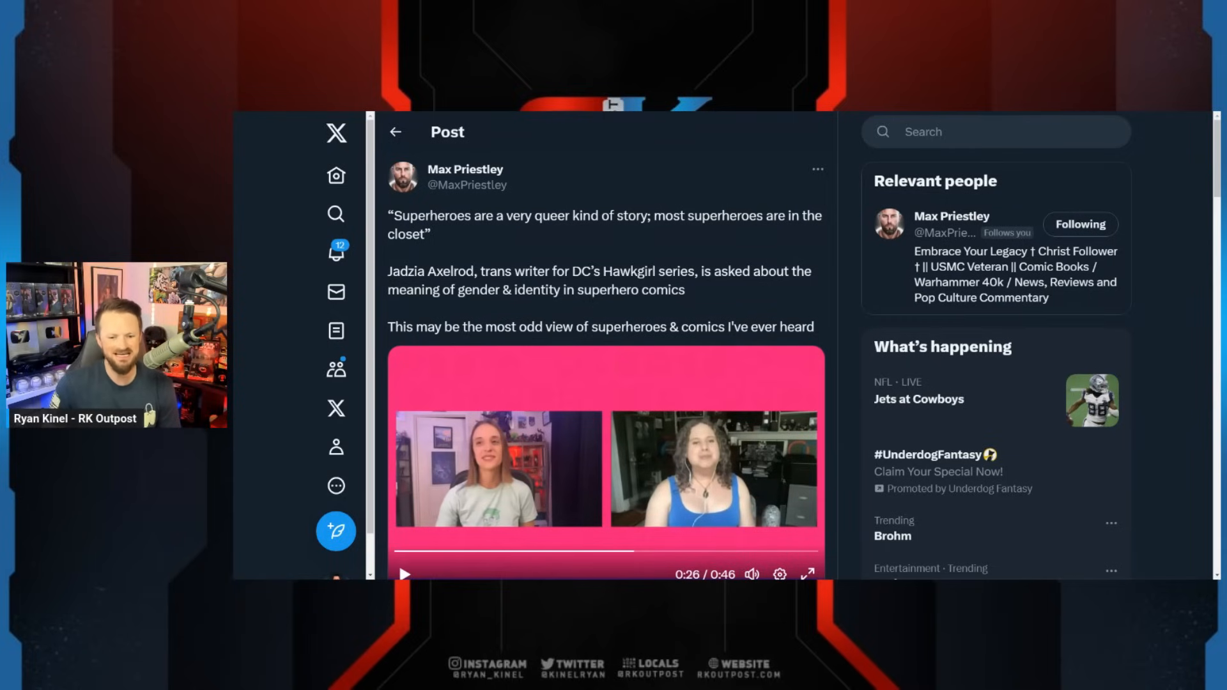
{"action": "scroll", "scroll_direction": "down", "scroll_amount": 3}
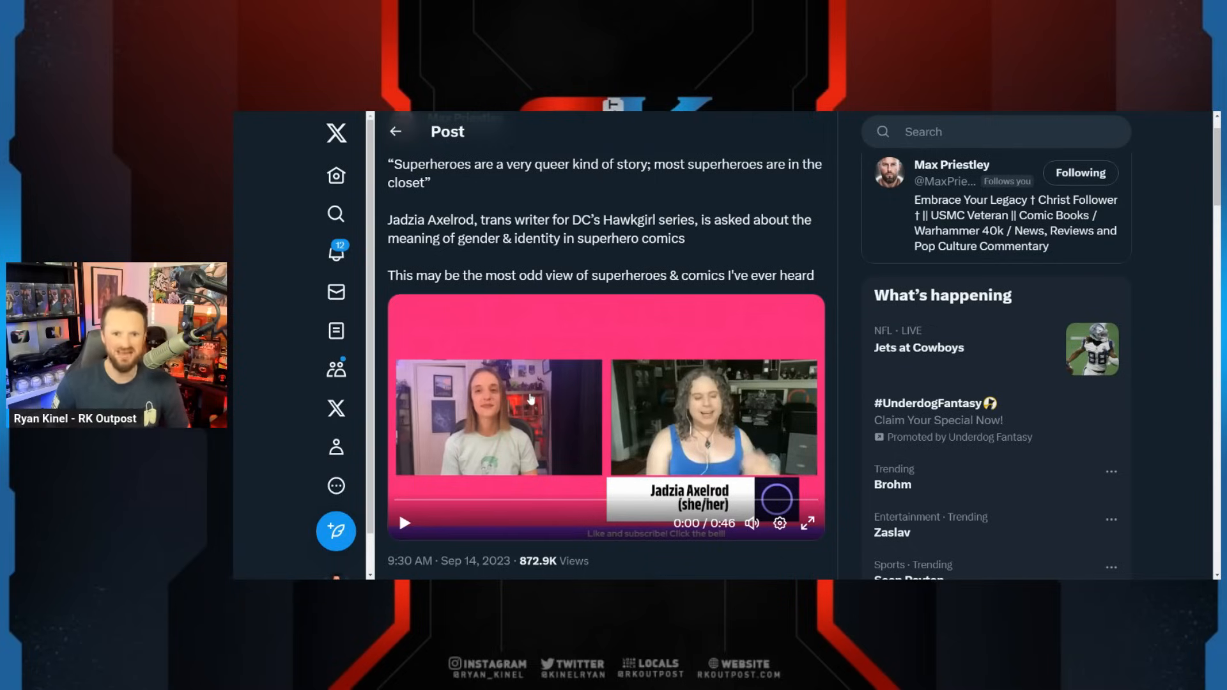
Step: Play the embedded interview clip and let it run through to 0:46
{"action": "left_click", "coordinate": [404, 523]}
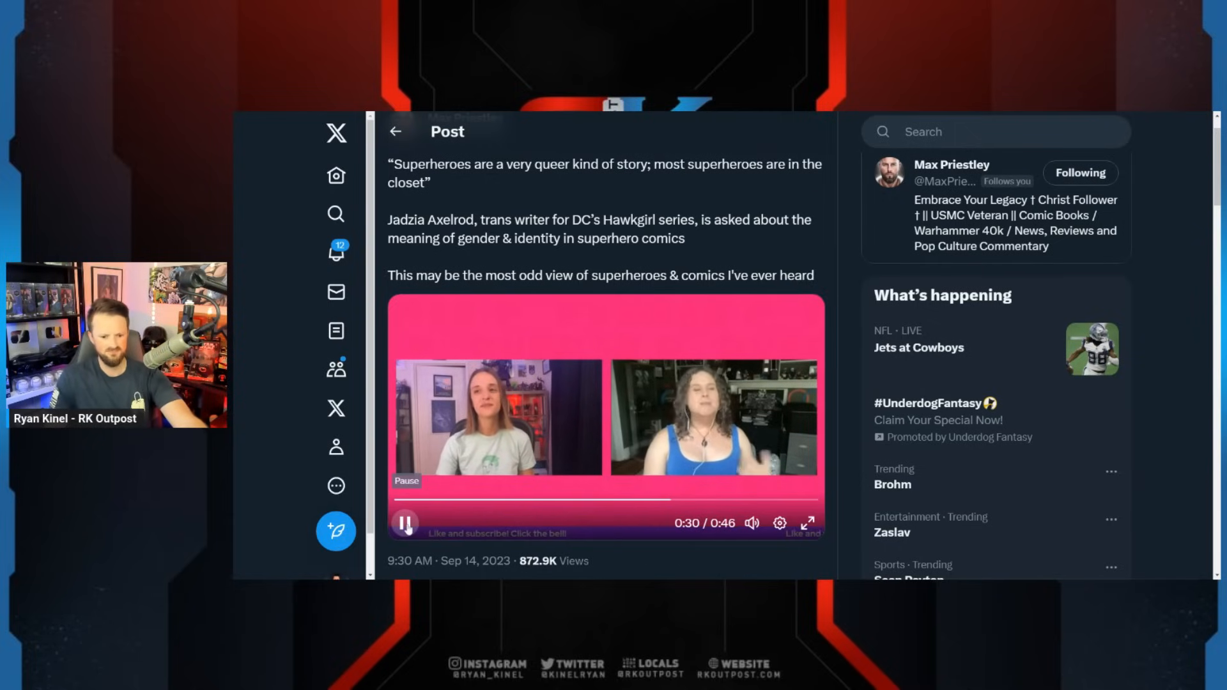
{"action": "left_click", "coordinate": [405, 523]}
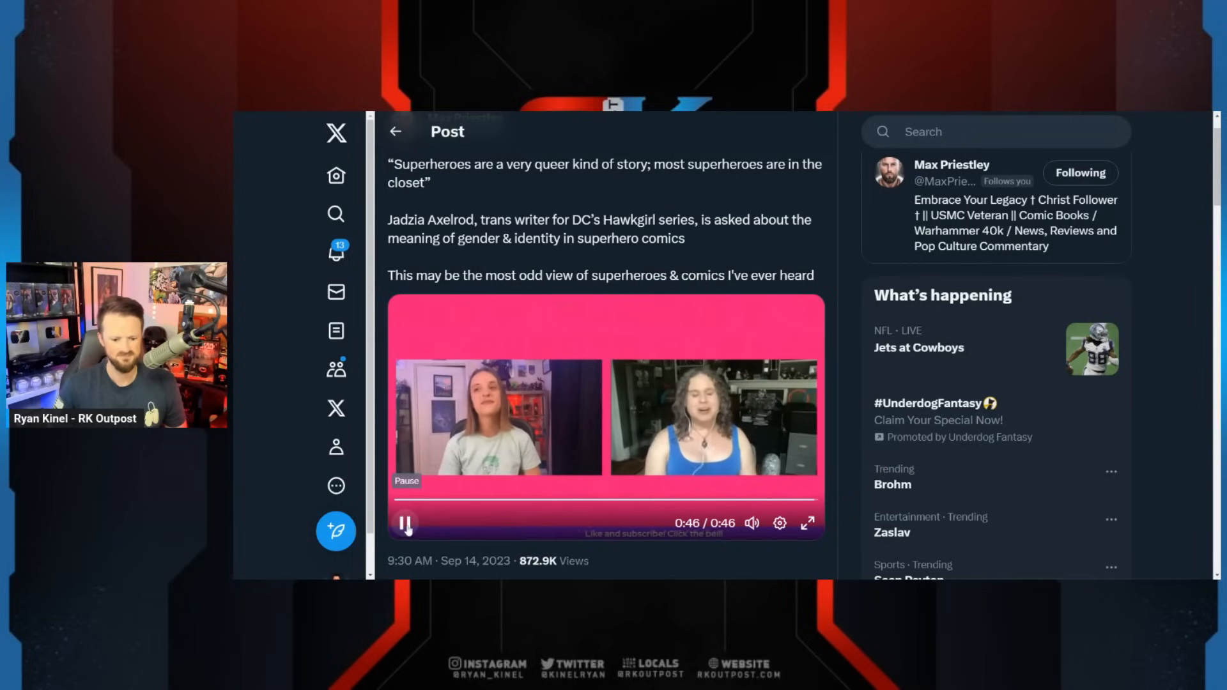
Step: Return the finished clip to 0:00 in a stopped state, ready to replay
{"action": "left_click", "coordinate": [405, 523]}
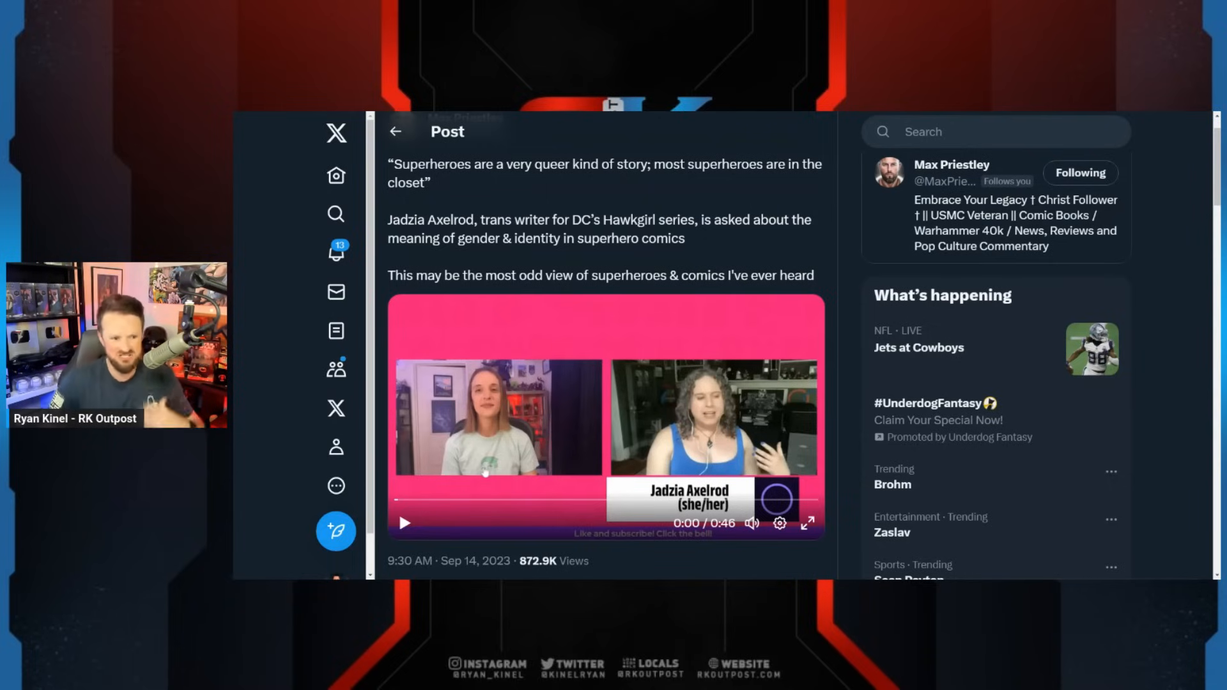
{"action": "mouse_move", "coordinate": [556, 398]}
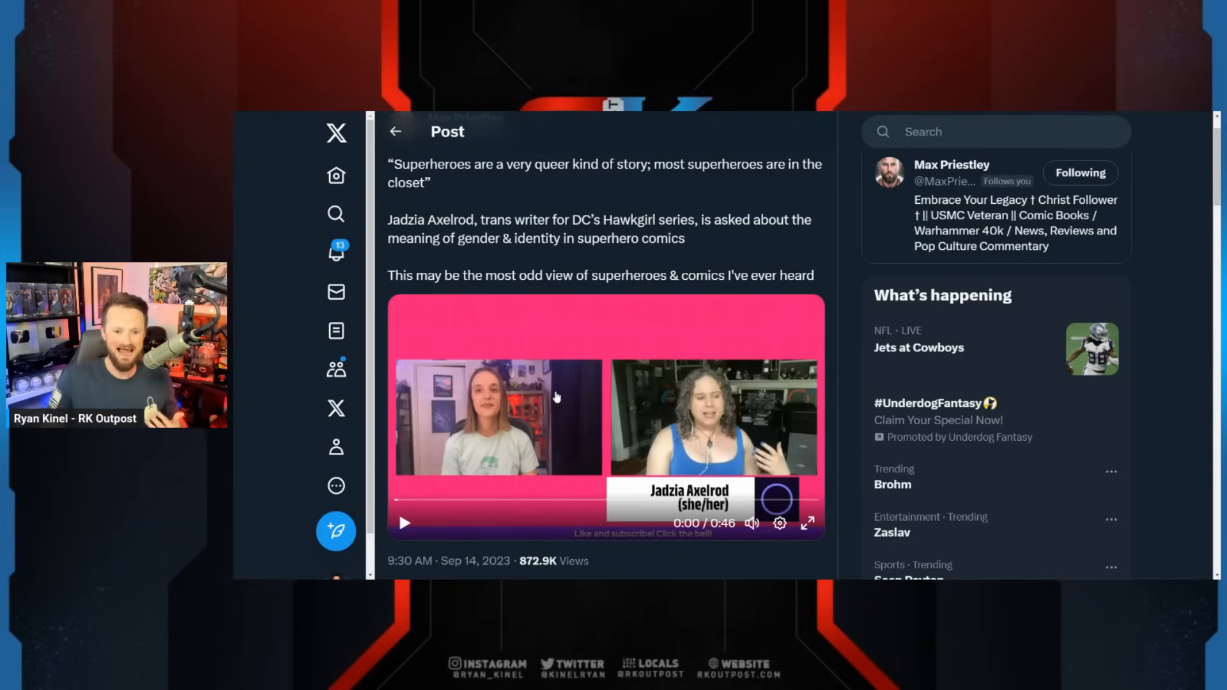
{"action": "mouse_move", "coordinate": [556, 399]}
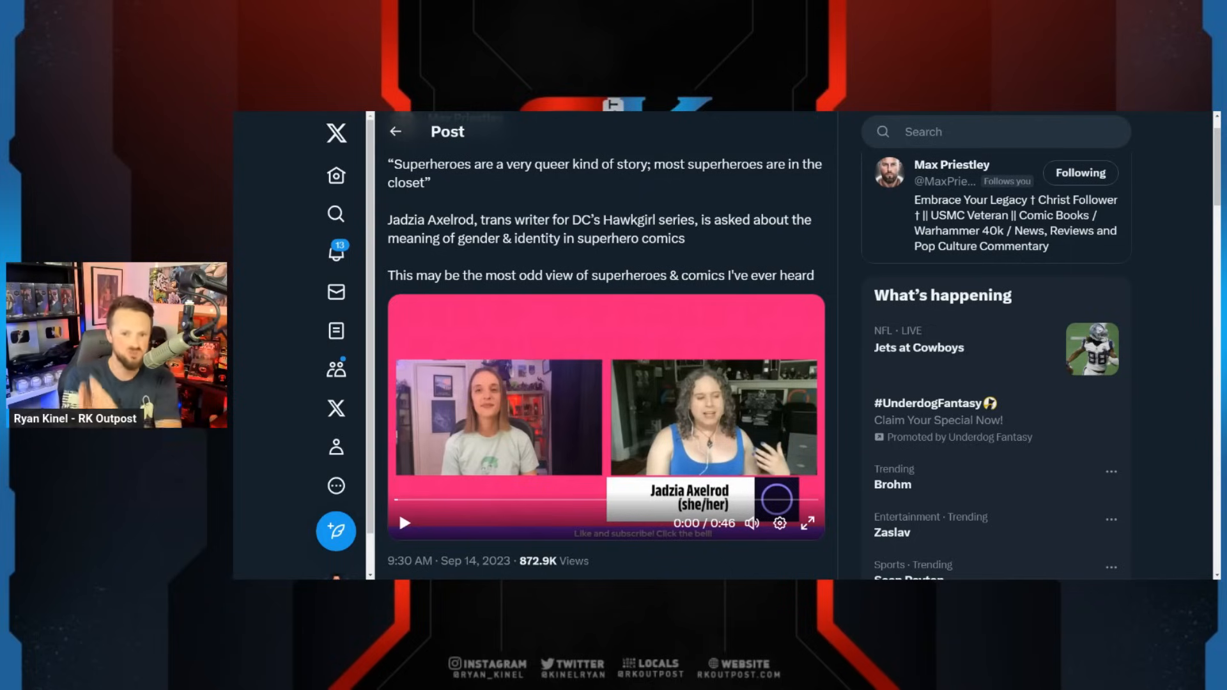